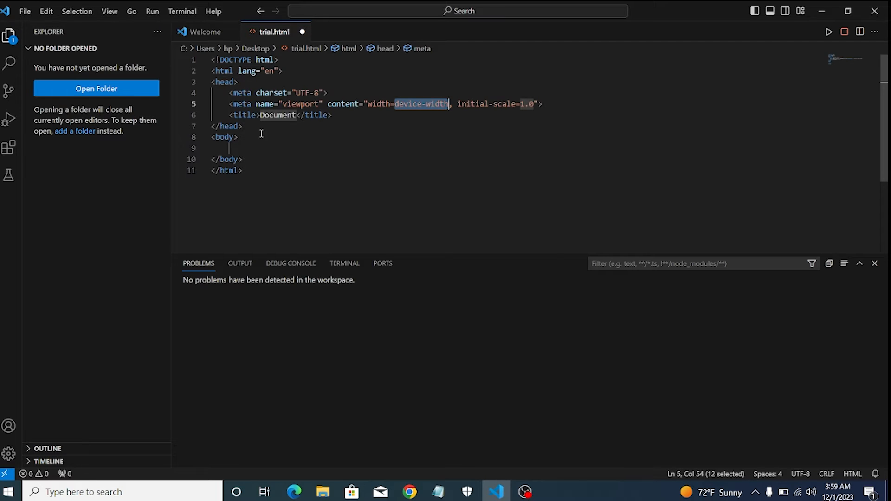
Change the page title from 'Document' to 'Makers Group' and add an h1 'Subscribe' to the body
{"action": "double_click", "coordinate": [278, 116]}
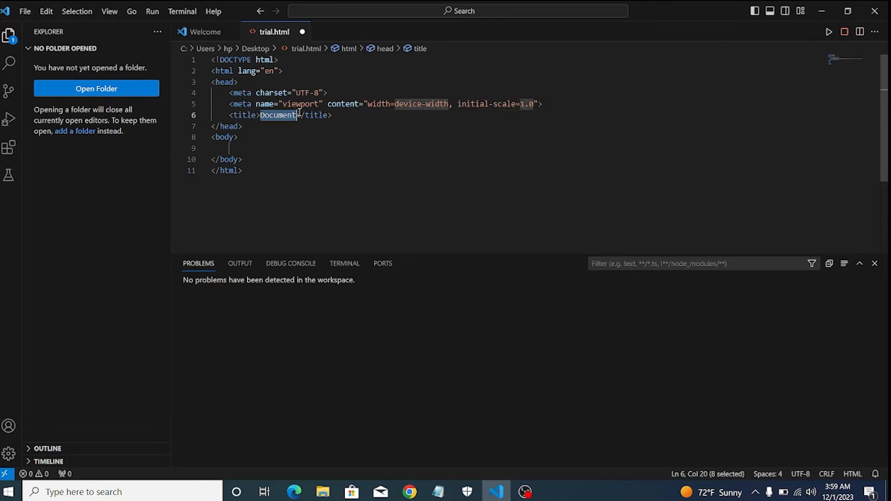
{"action": "type", "text": "Makers"}
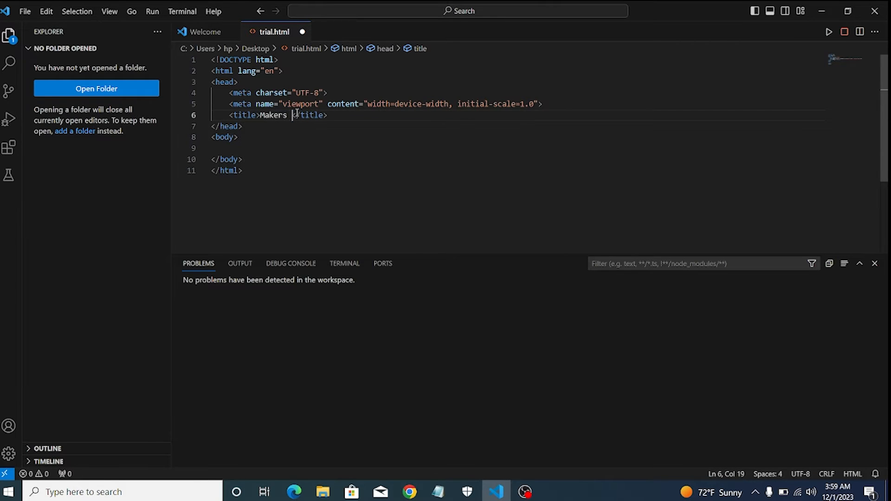
{"action": "type", "text": "Group"}
{"action": "left_click", "coordinate": [518, 148]}
{"action": "type", "text": "<h1></h1>"}
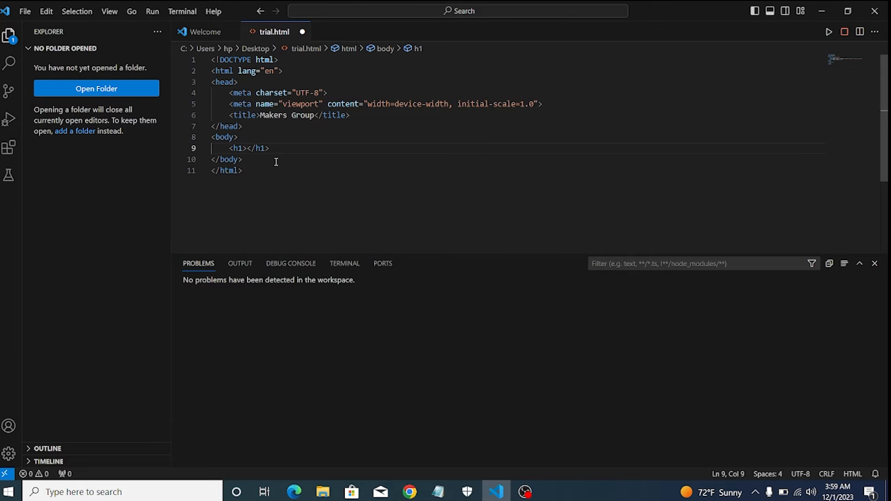
{"action": "type", "text": "Subscribe"}
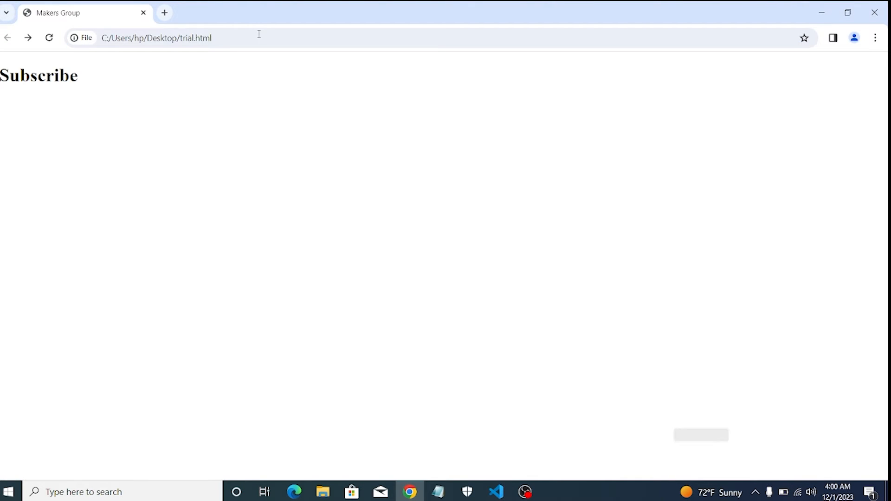
Back in the editor, append '....' to the heading so it reads 'Subscribe! ....', then save
{"action": "left_click", "coordinate": [496, 492]}
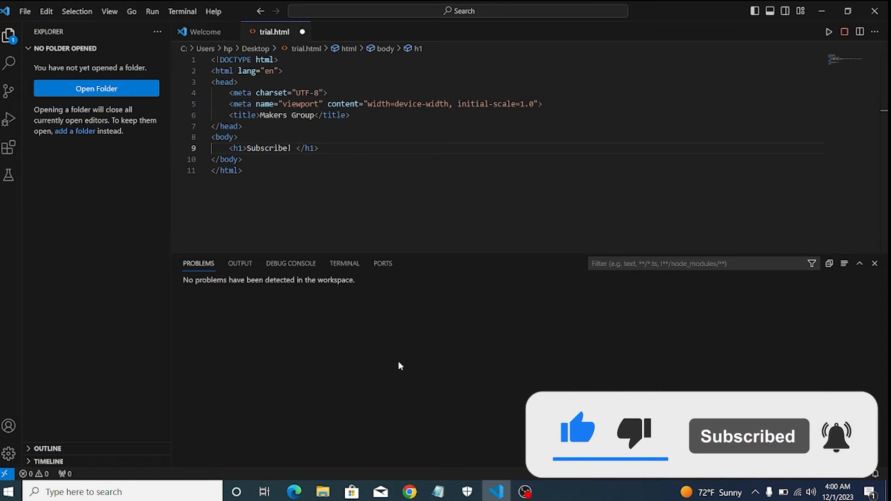
{"action": "type", "text": "...."}
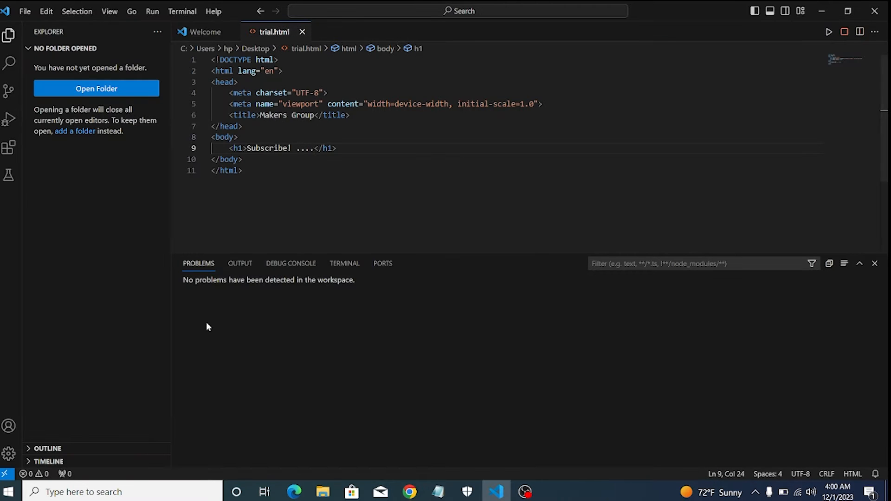
Search 'live', install the Live Server extension, then remove the heading's trailing dots in trial.html
{"action": "left_click", "coordinate": [10, 148]}
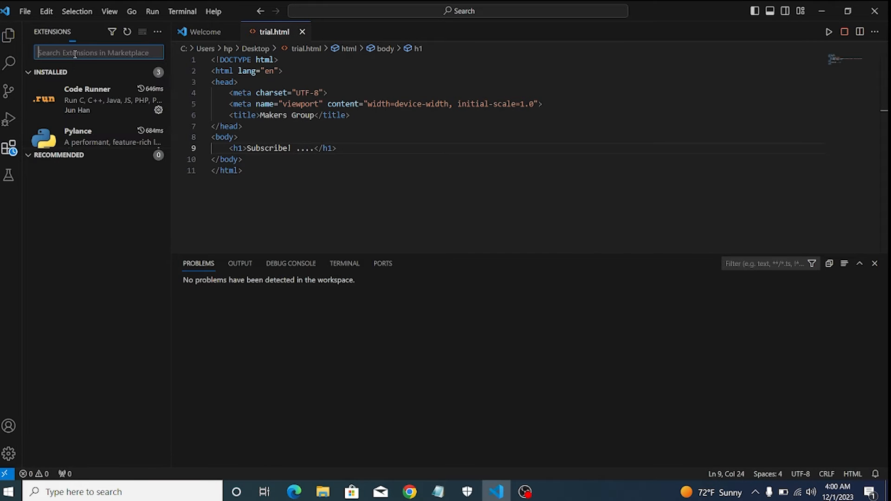
{"action": "type", "text": "live"}
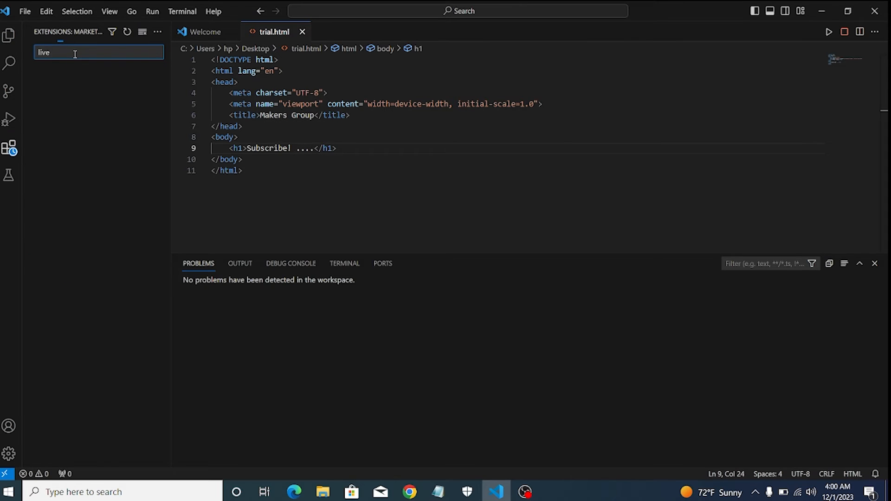
{"action": "left_click", "coordinate": [96, 87]}
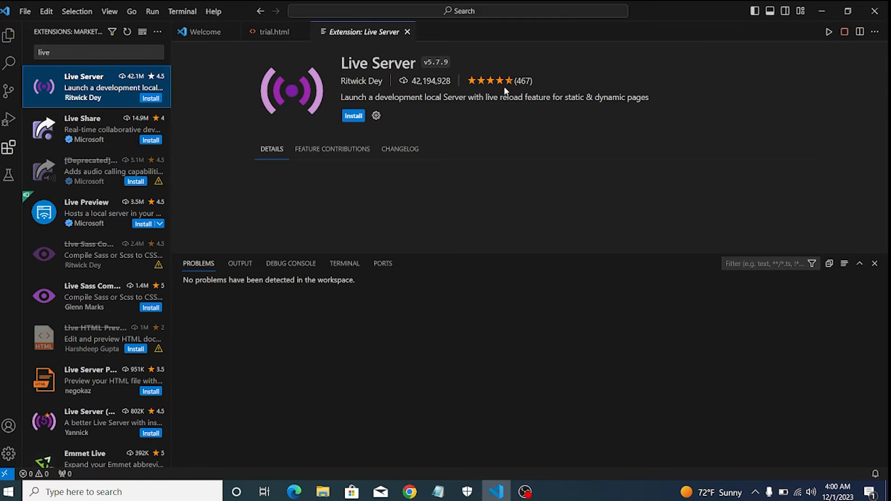
{"action": "left_click", "coordinate": [353, 115]}
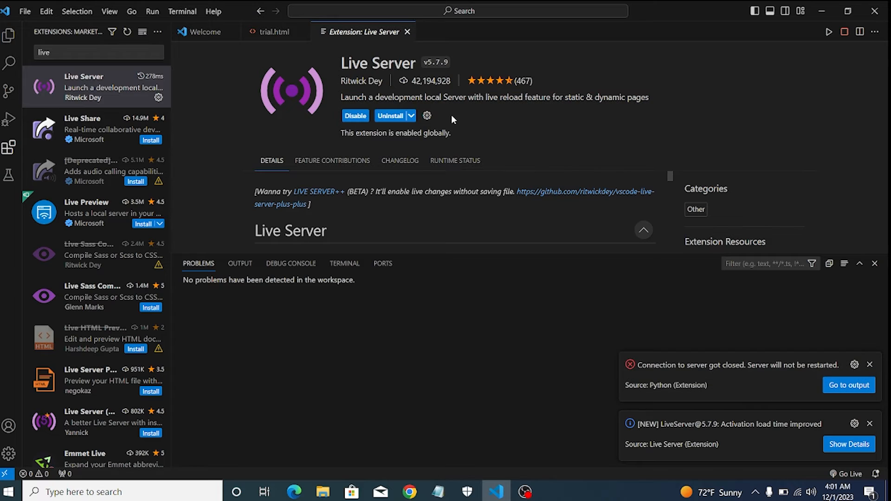
{"action": "mouse_move", "coordinate": [400, 133]}
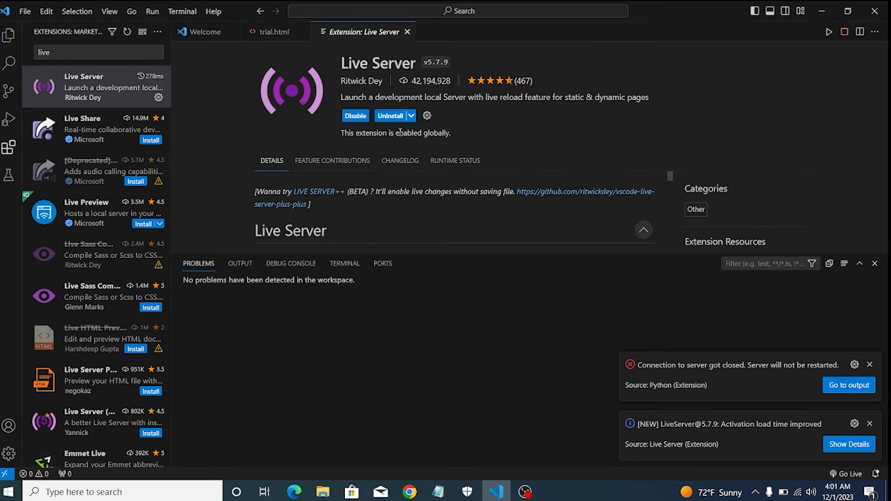
{"action": "double_click", "coordinate": [408, 133]}
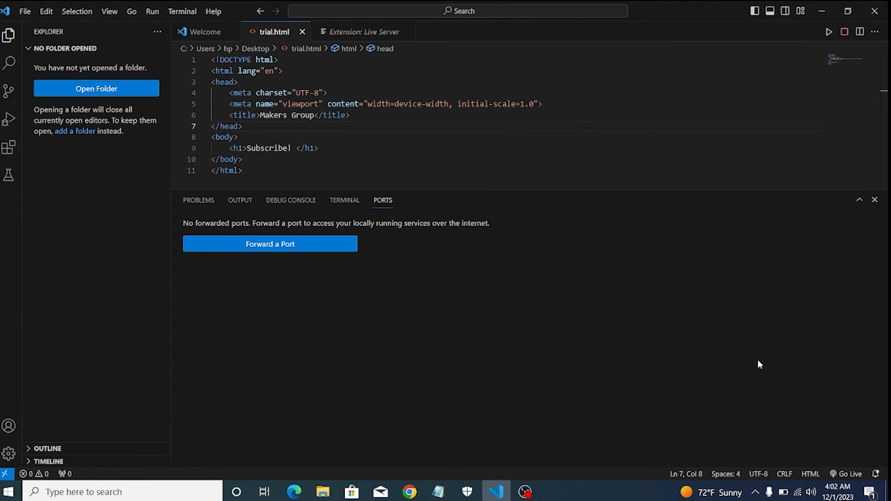
{"action": "mouse_move", "coordinate": [851, 473]}
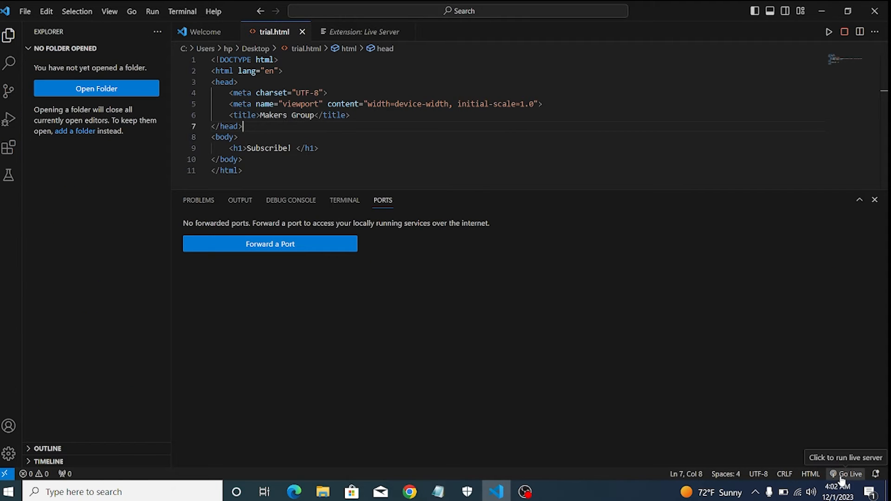
Try Go Live, open the Desktop folder as workspace, and open trial.html from Explorer
{"action": "left_click", "coordinate": [849, 474]}
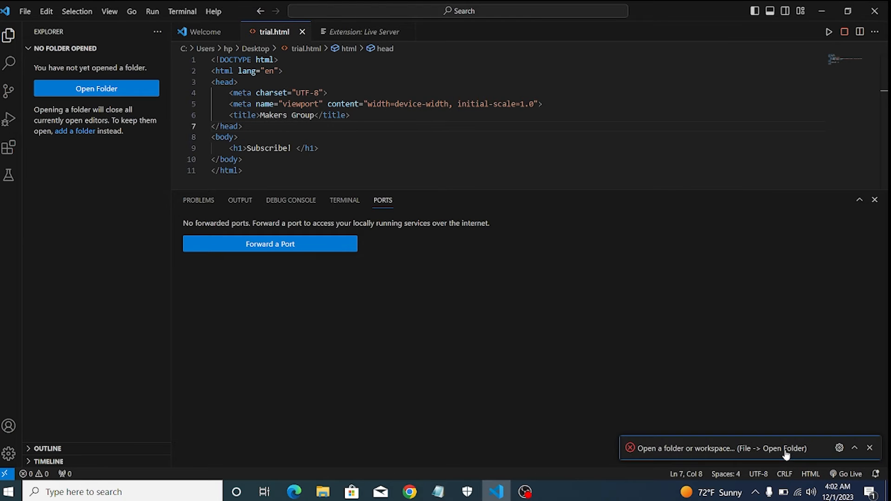
{"action": "left_click", "coordinate": [96, 89]}
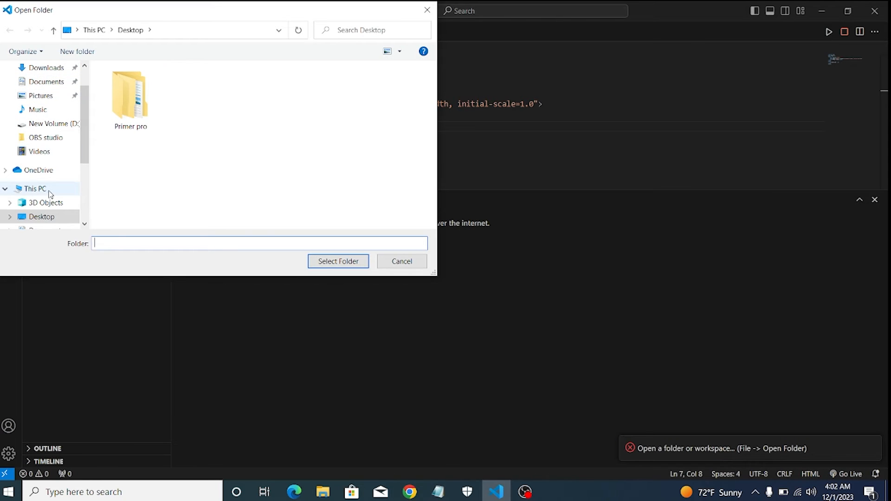
{"action": "left_click", "coordinate": [401, 262]}
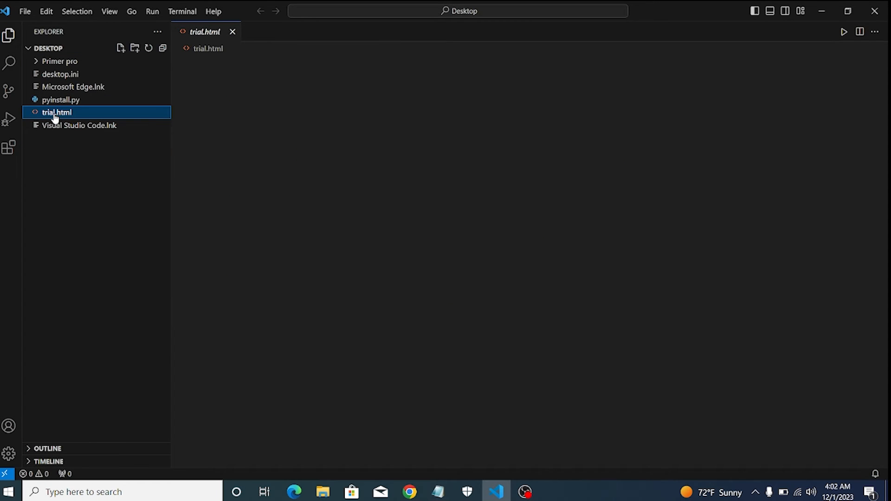
{"action": "left_click", "coordinate": [56, 111]}
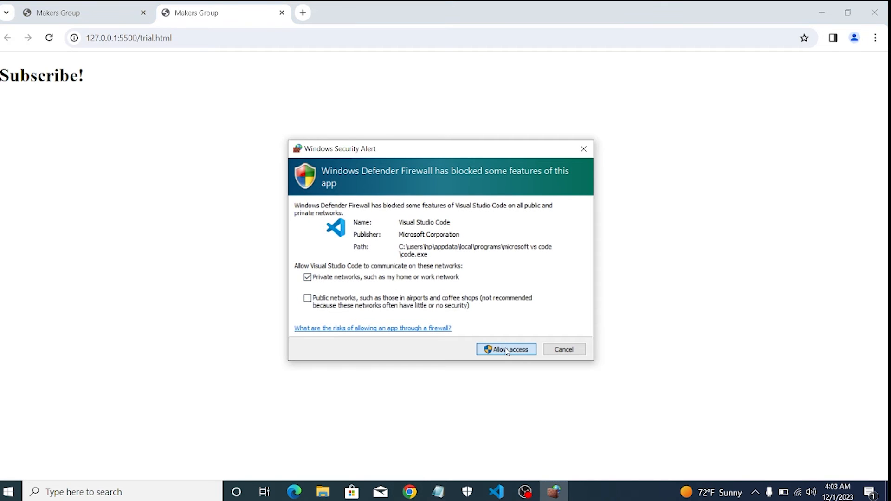
Allow Live Server through the firewall, extend the heading with 'to join makers group', and check Chrome
{"action": "left_click", "coordinate": [506, 349]}
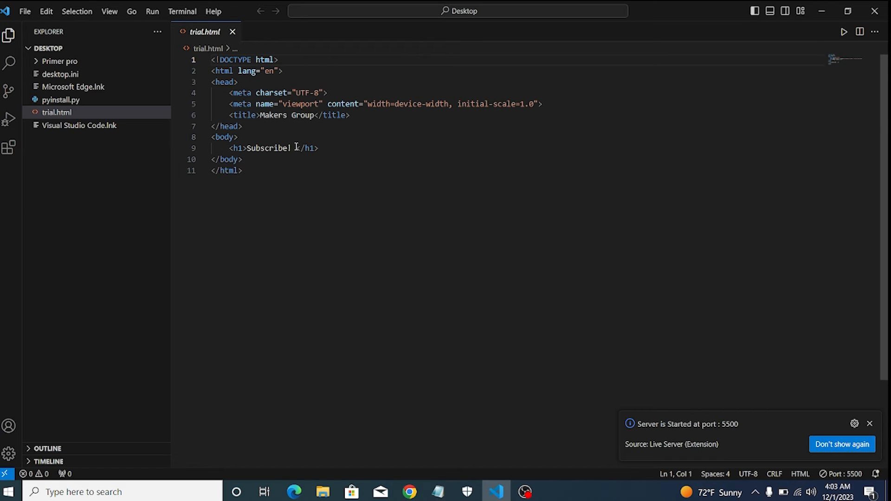
{"action": "type", "text": "to join makers"}
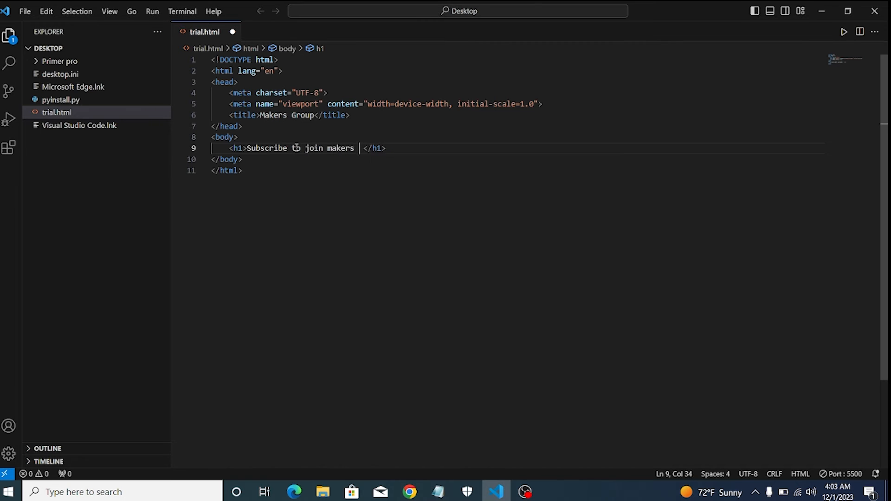
{"action": "type", "text": "group"}
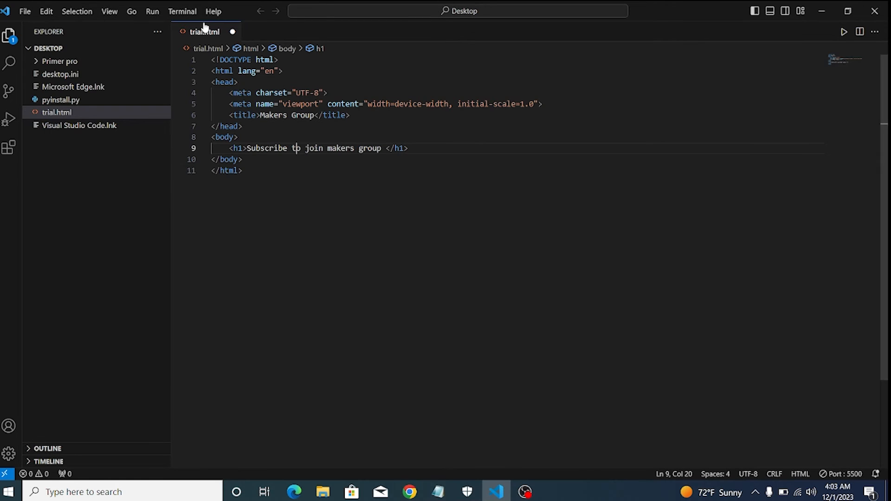
{"action": "left_click", "coordinate": [409, 492]}
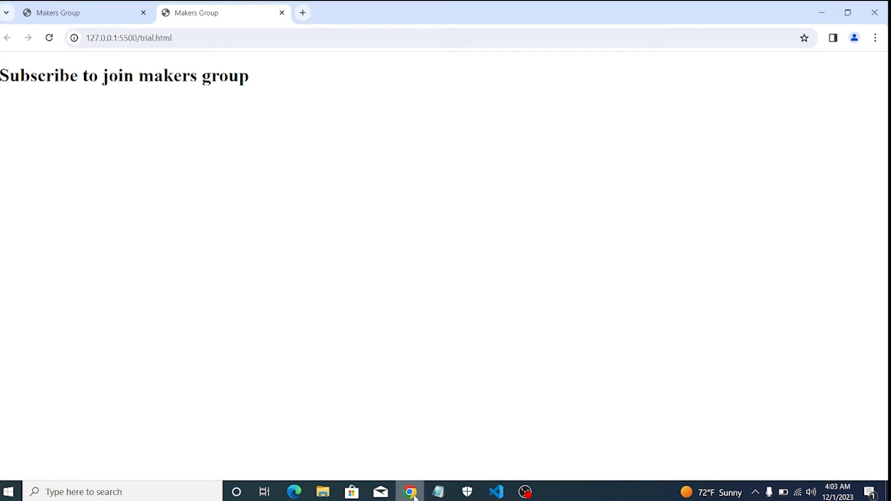
{"action": "left_click", "coordinate": [496, 491]}
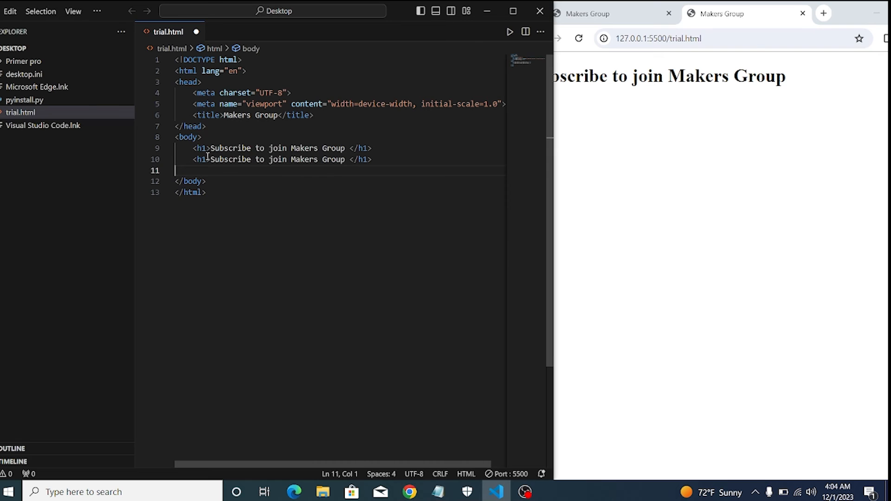
Type the second h1 text 'Also like the video!' below the first heading and save
{"action": "type", "text": "Also lik </h1>"}
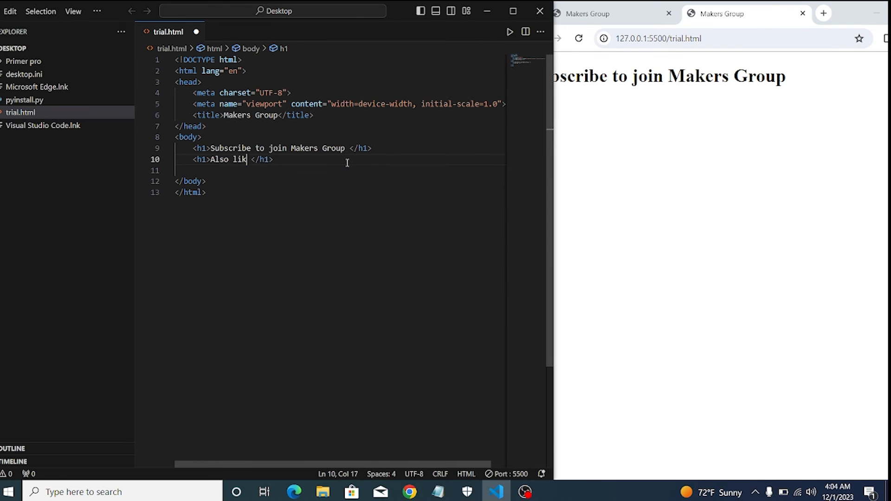
{"action": "type", "text": "e and share the video"}
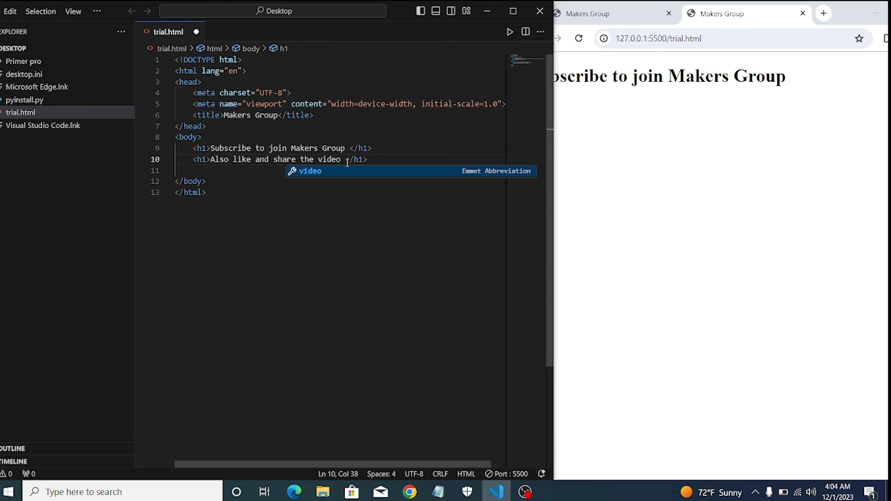
{"action": "type", "text": "!"}
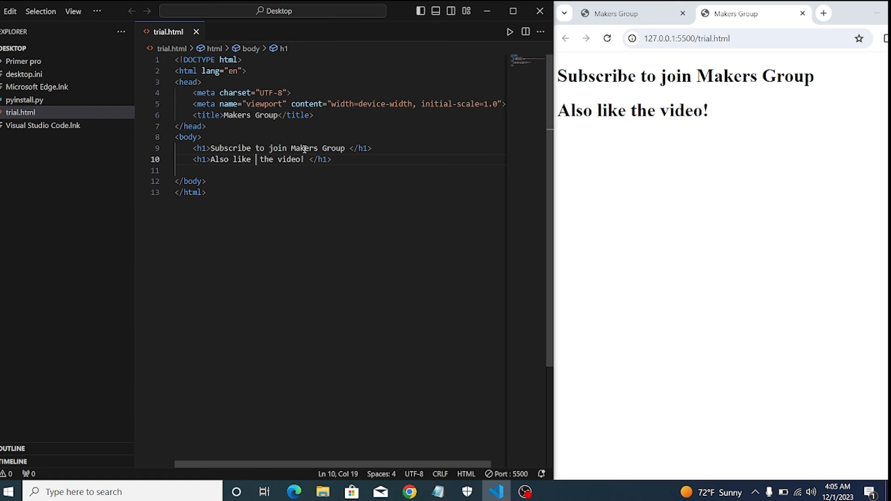
{"action": "mouse_move", "coordinate": [401, 240]}
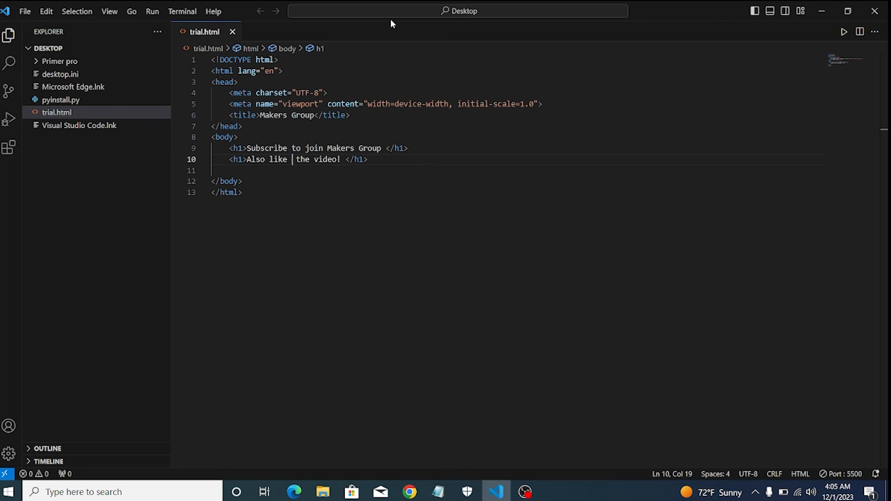
Enable Auto Save from the File menu
{"action": "left_click", "coordinate": [25, 11]}
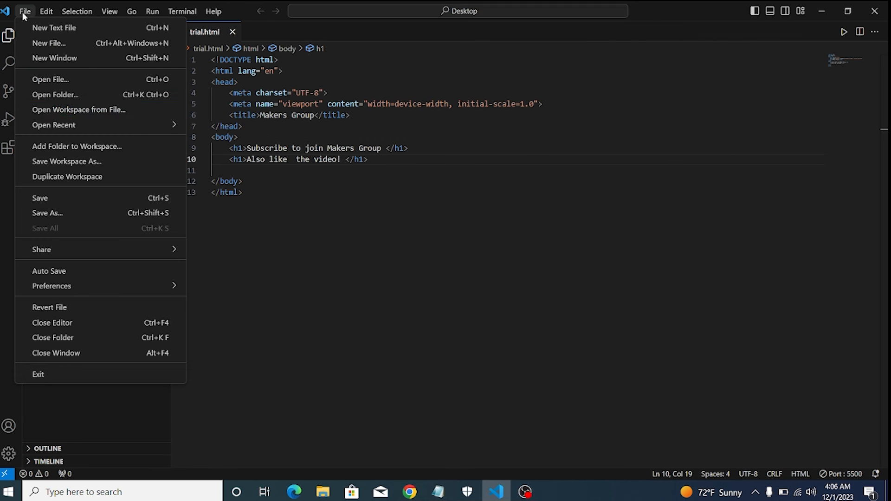
{"action": "left_click", "coordinate": [25, 10]}
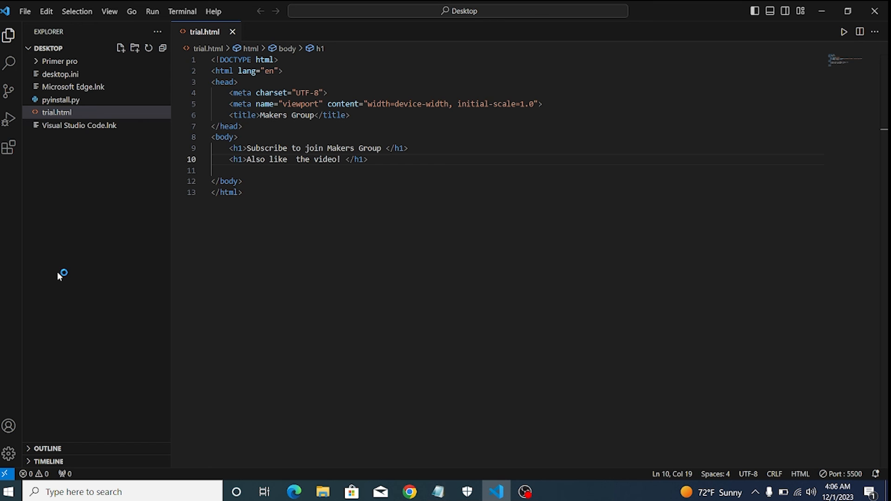
{"action": "left_click", "coordinate": [25, 11]}
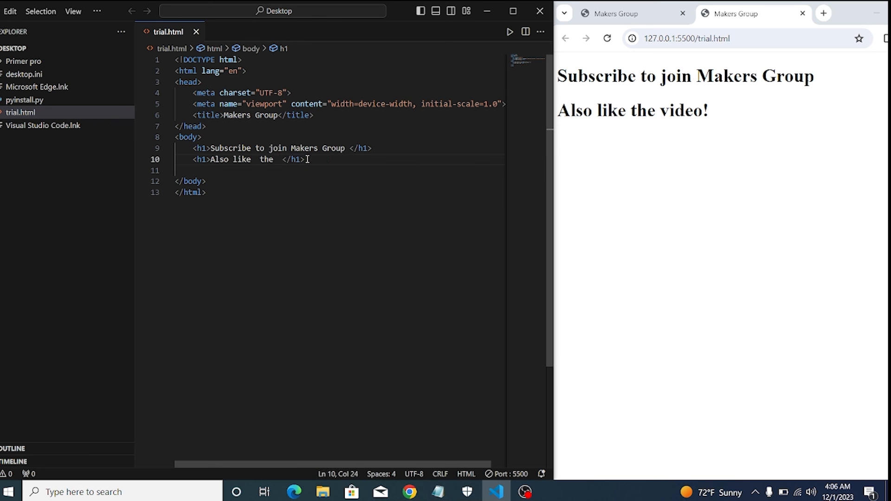
Backspace away all of 'Also like the video!' inside the second h1 tag
{"action": "key", "text": "BackSpace"}
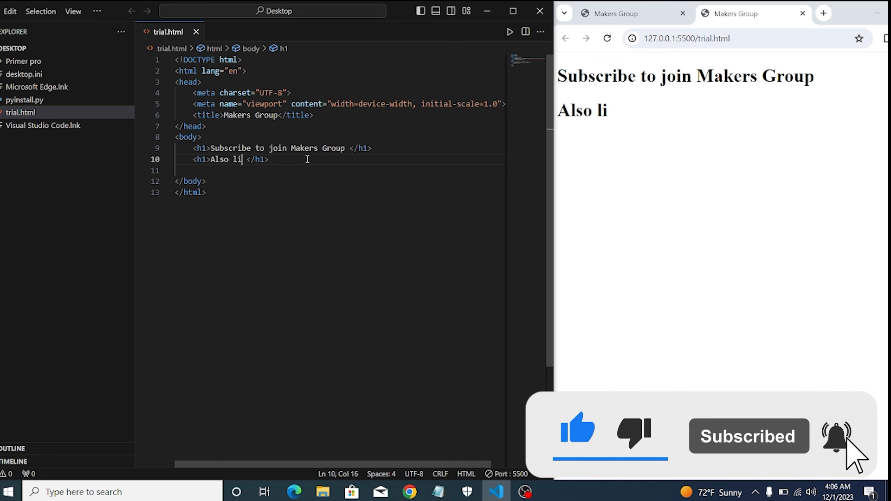
{"action": "key", "text": "Backspace"}
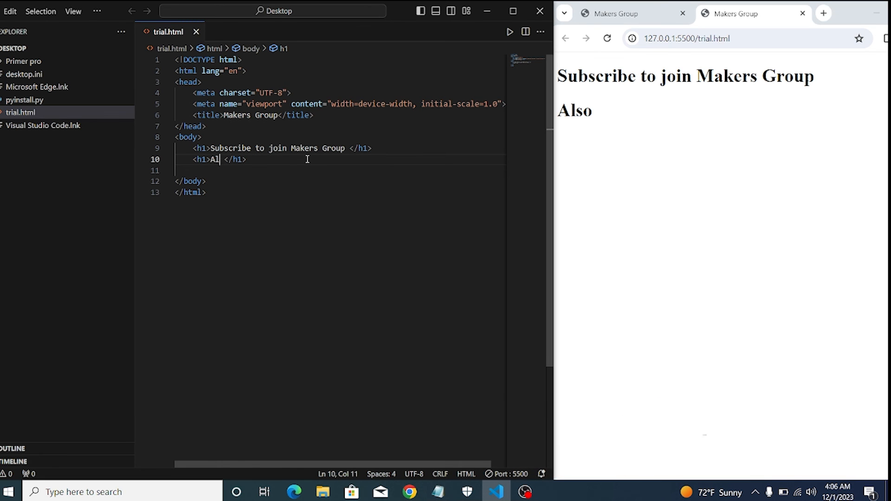
{"action": "key", "text": "Backspace"}
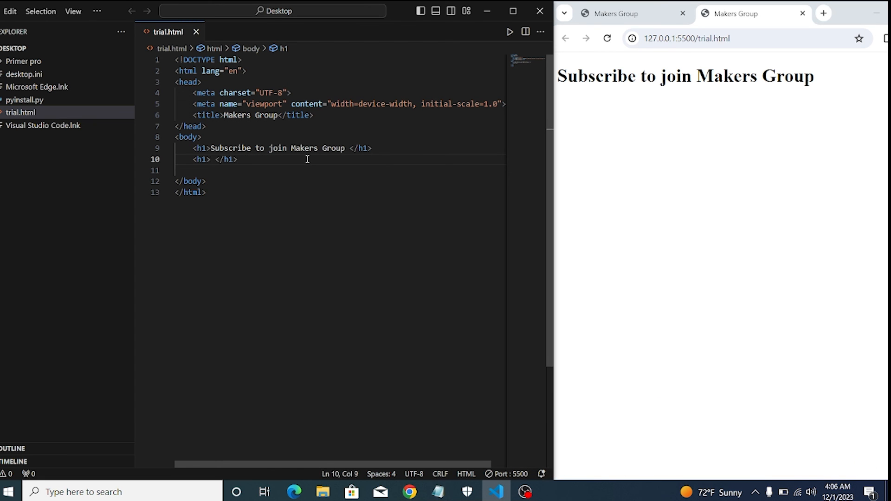